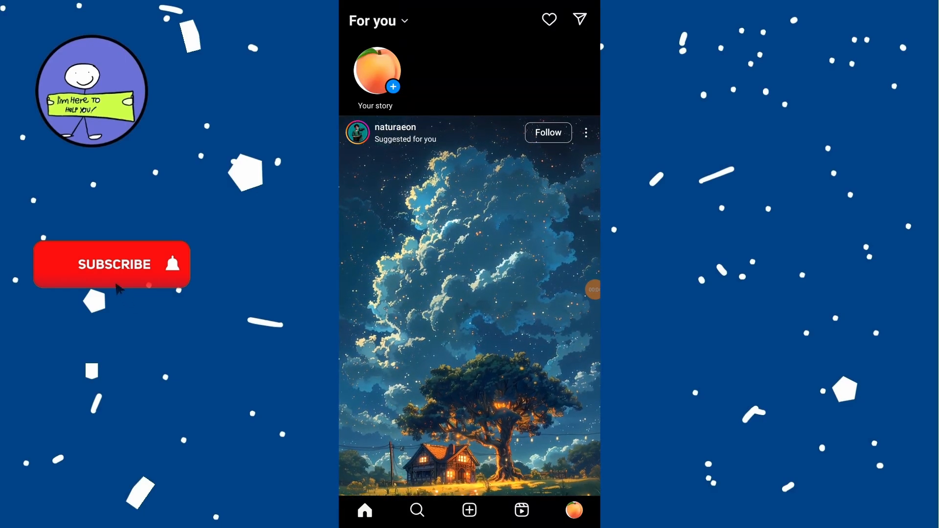
Leave the Instagram feed toward the Play Store app search
{"action": "left_click", "coordinate": [114, 264]}
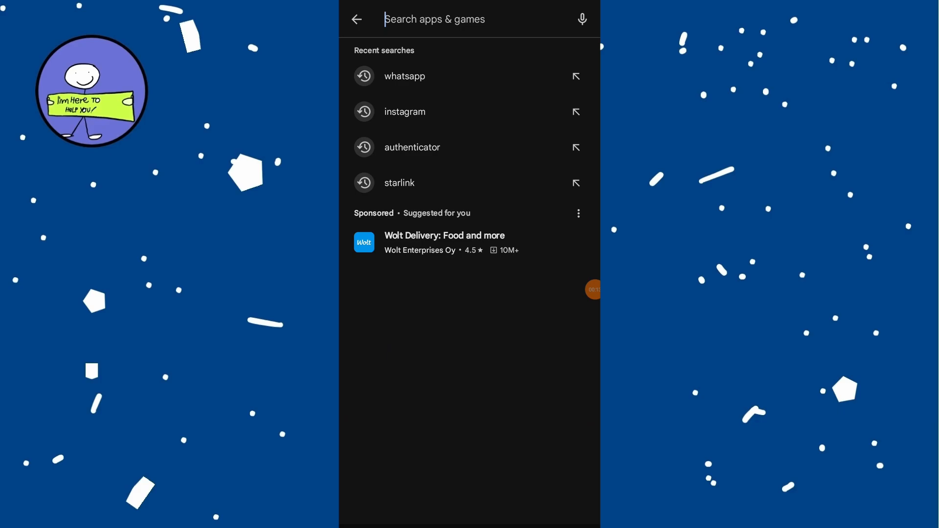
Leave the Play Store search and start a Google search for 'downdetector instagram'
{"action": "left_click", "coordinate": [455, 18]}
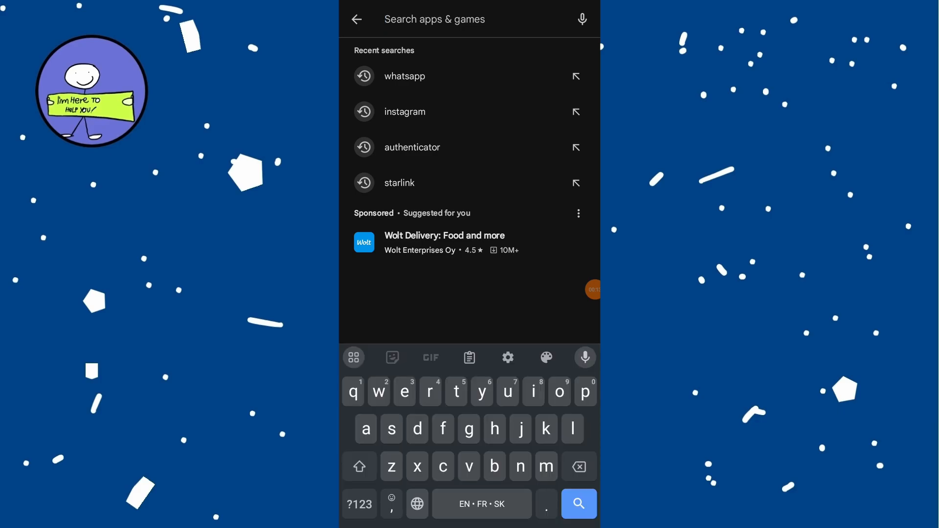
{"action": "left_click", "coordinate": [405, 112]}
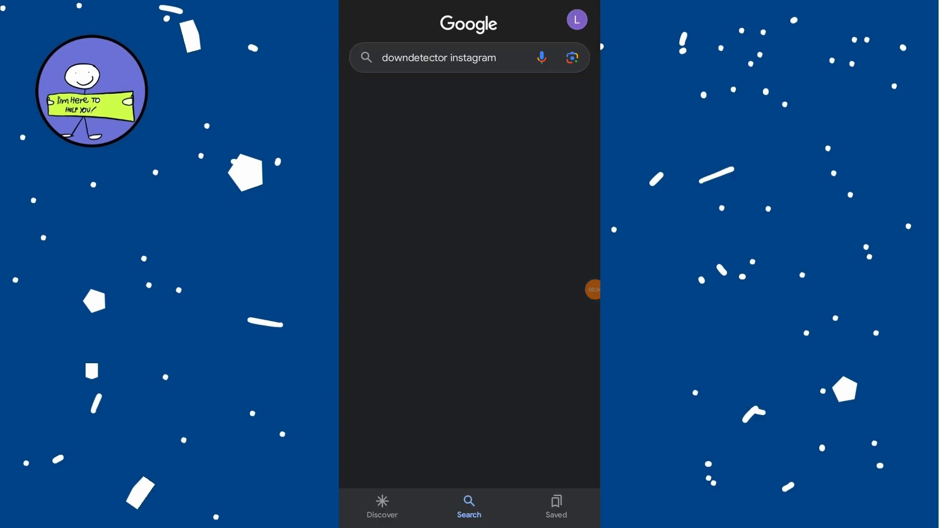
Run the search and open Downdetector's 'Instagram down? Current status and problems' page
{"action": "key", "text": "Enter"}
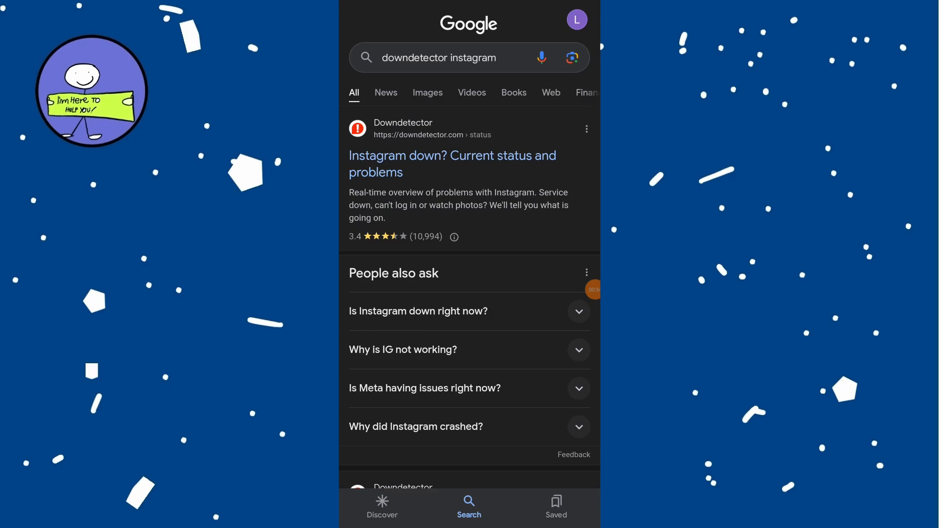
{"action": "left_click", "coordinate": [452, 155]}
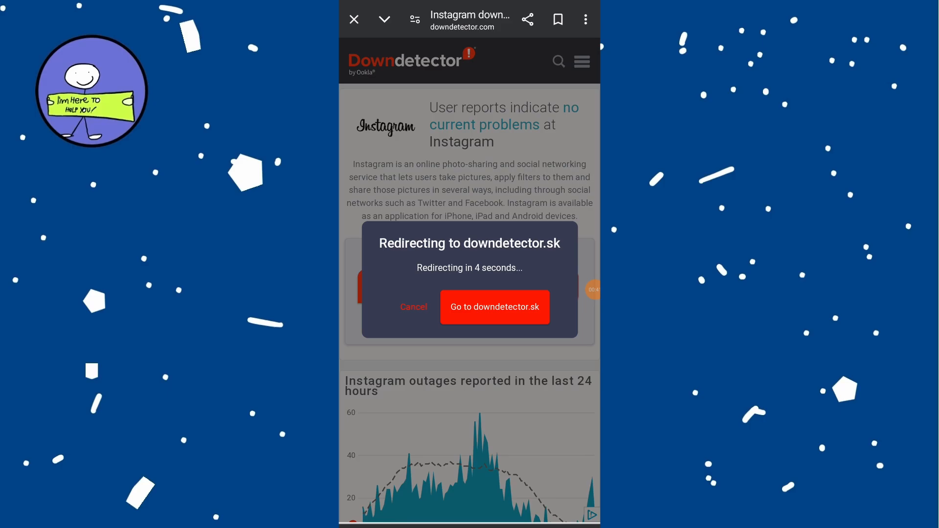
Stay on Downdetector and scroll to Instagram's outage chart showing no current problems
{"action": "left_click", "coordinate": [414, 307]}
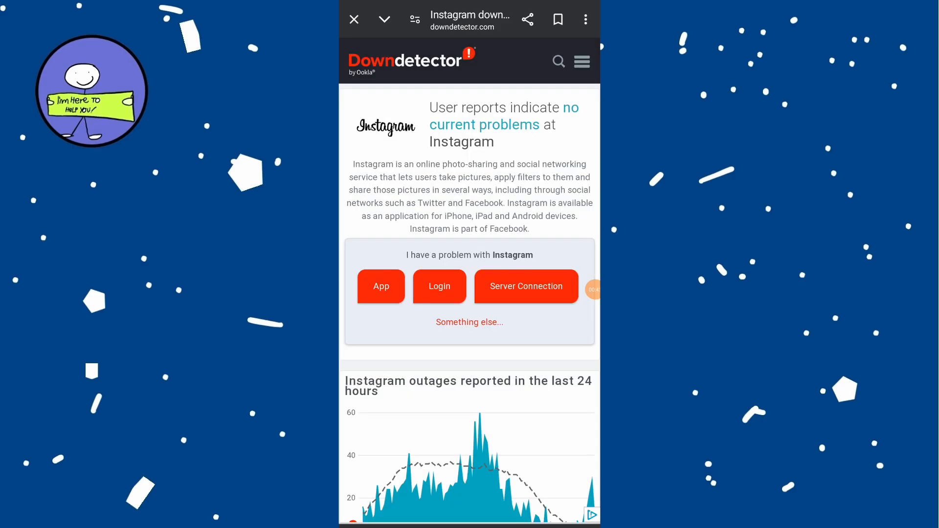
{"action": "scroll", "scroll_direction": "down", "scroll_amount": 3}
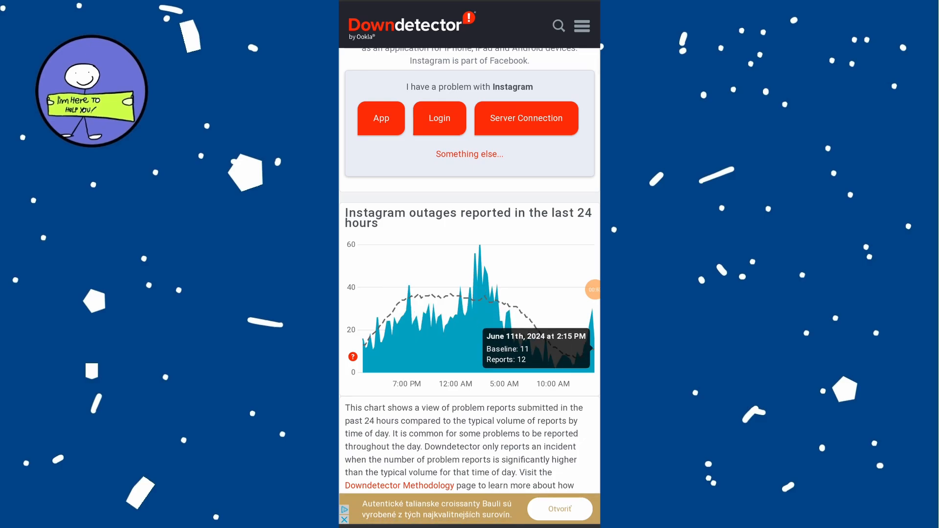
{"action": "scroll", "scroll_direction": "down", "scroll_amount": 3}
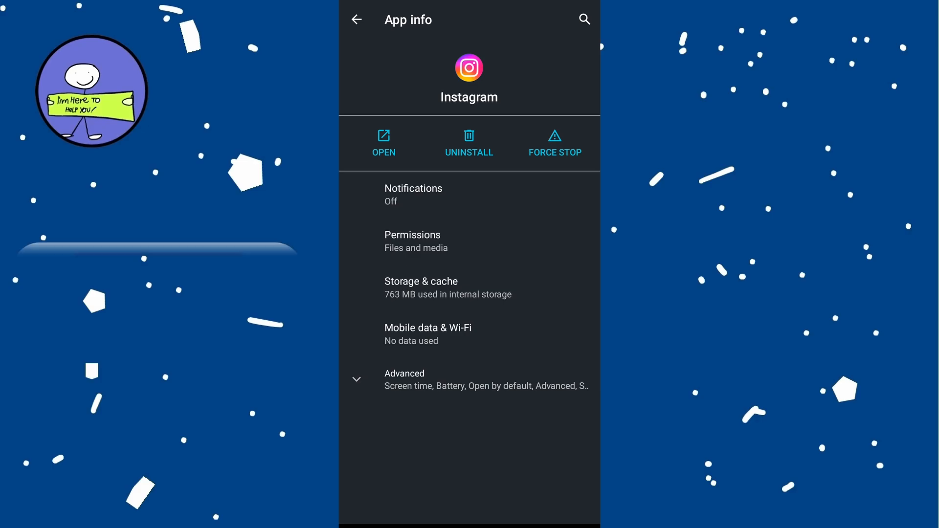
Open Instagram's Storage & cache page showing 763 MB used with 321 MB cache
{"action": "left_click", "coordinate": [420, 282]}
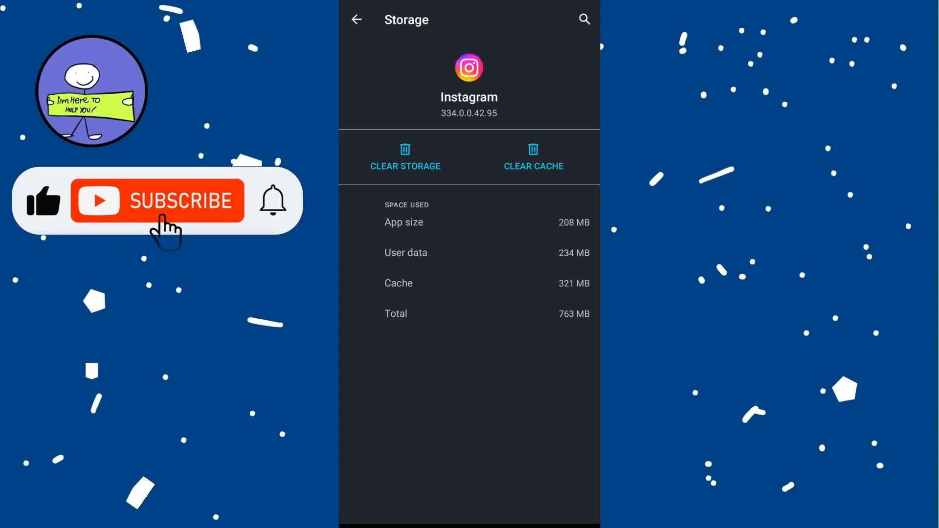